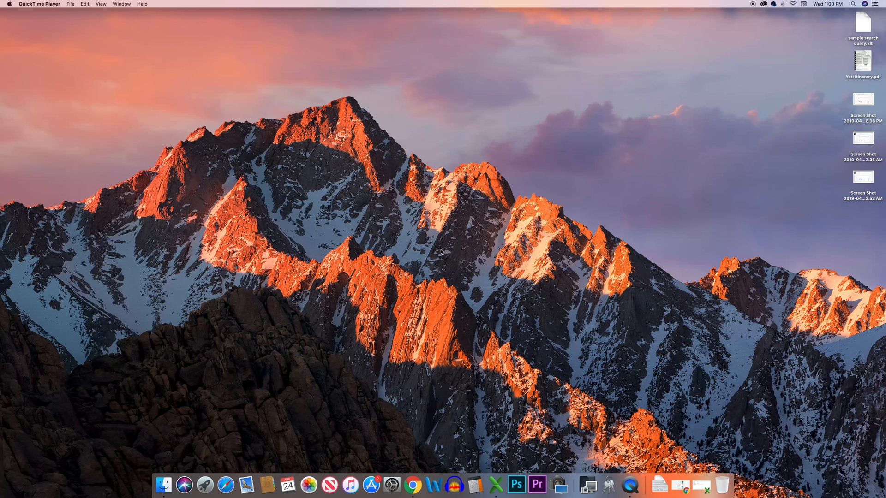
mouse_move(842, 10)
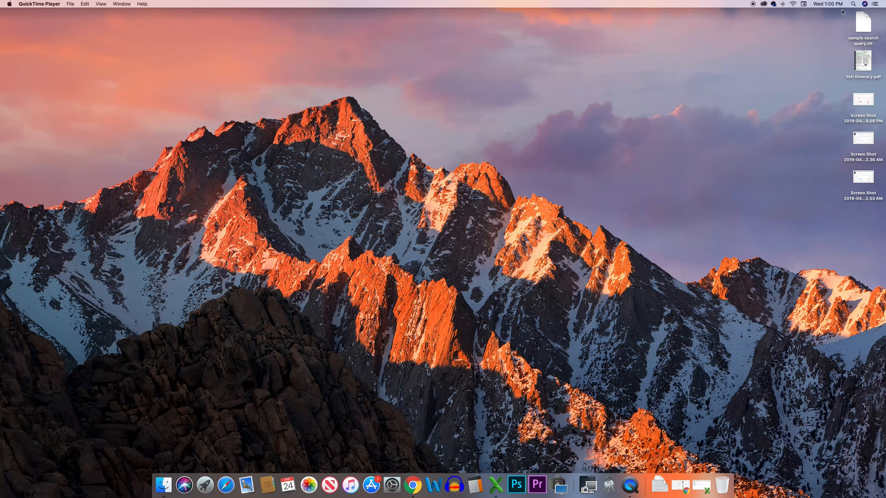
- Search Spotlight for 'Keychain Access' and launch it from the results
type("keychain Access")
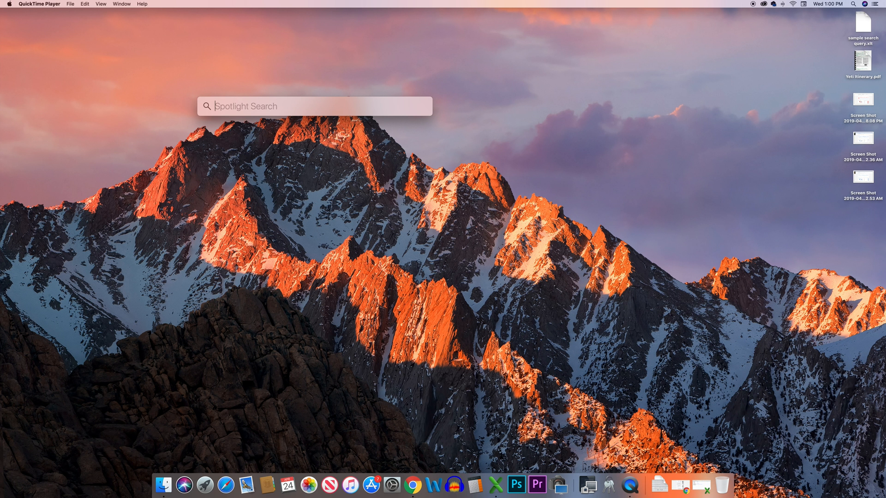
type("Keychain Access")
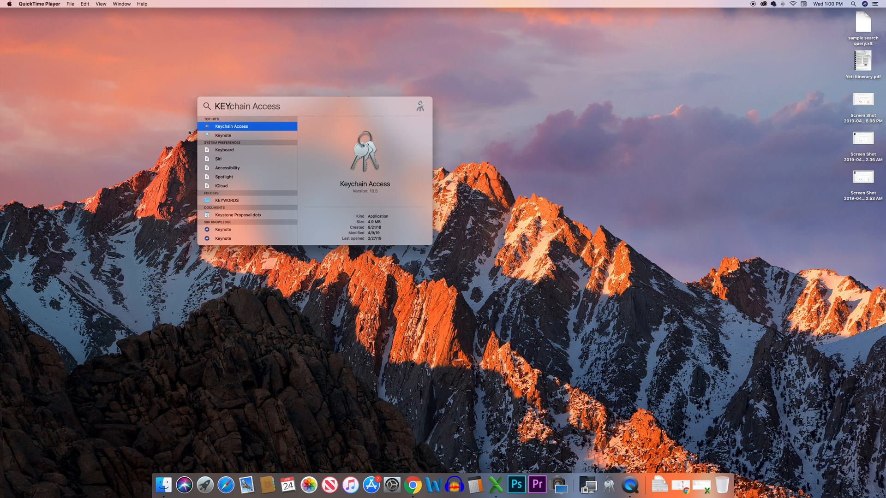
key("Escape")
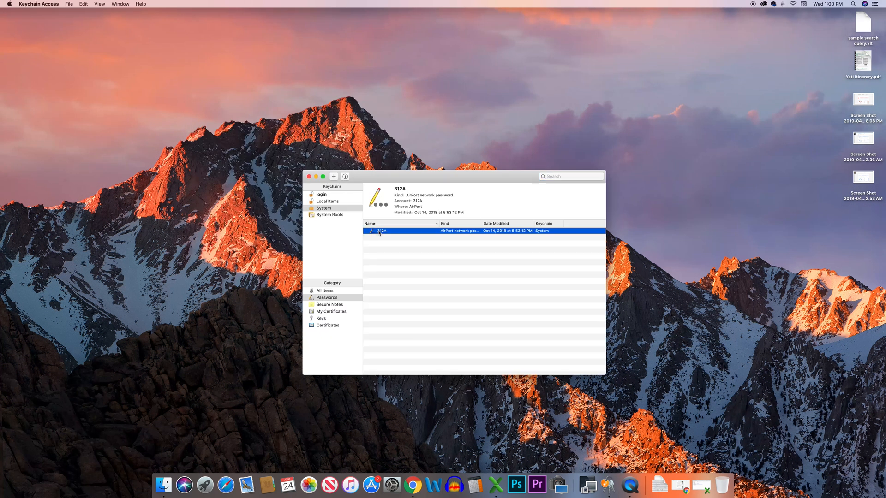
mouse_move(381, 237)
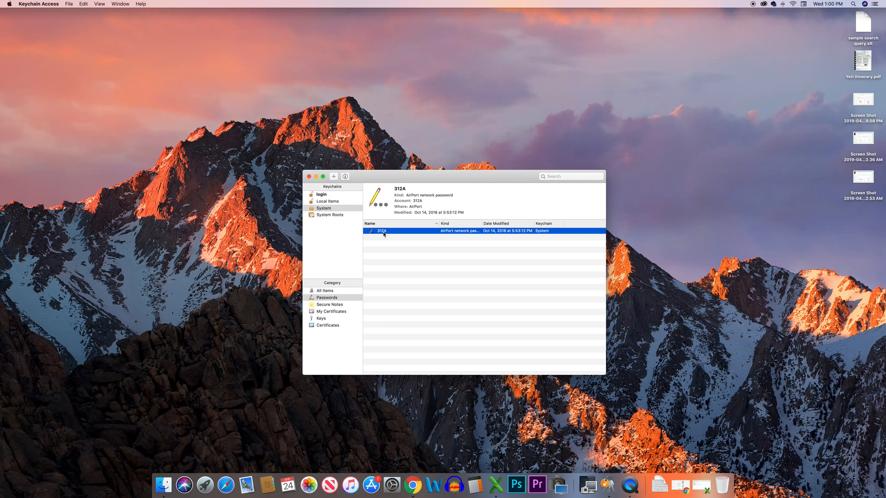
mouse_move(427, 273)
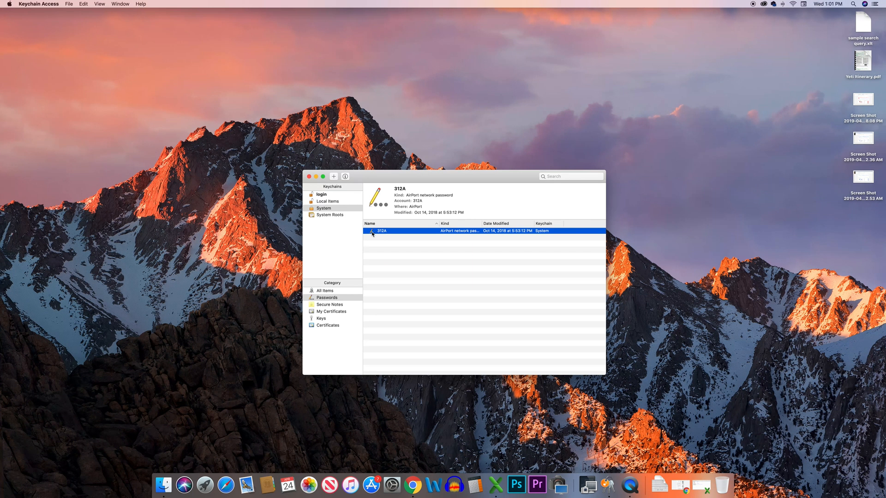
- Open the 312A AirPort network password item and tick Show password
double_click(382, 231)
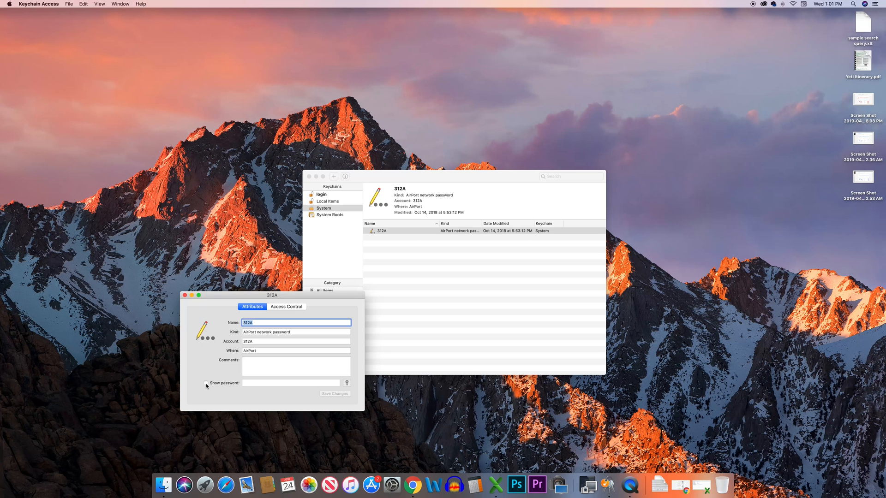
left_click(205, 382)
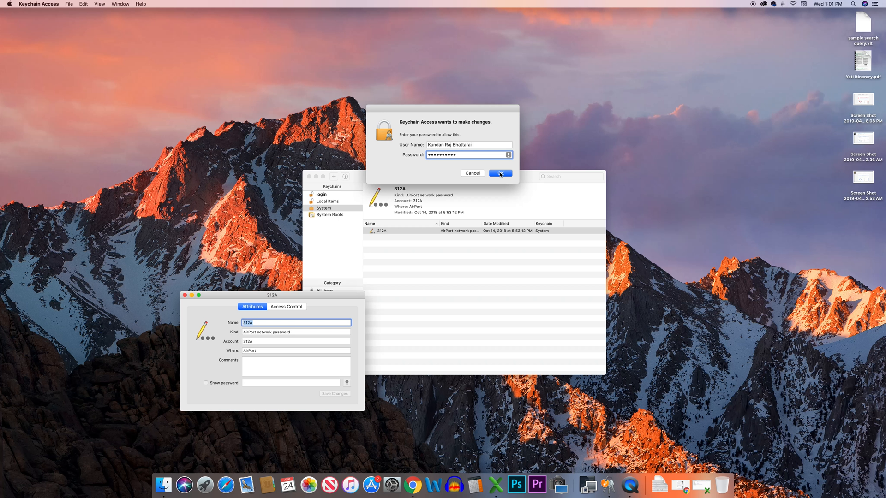
- Confirm the admin credentials and allow System keychain access to reveal the 312A password
left_click(499, 173)
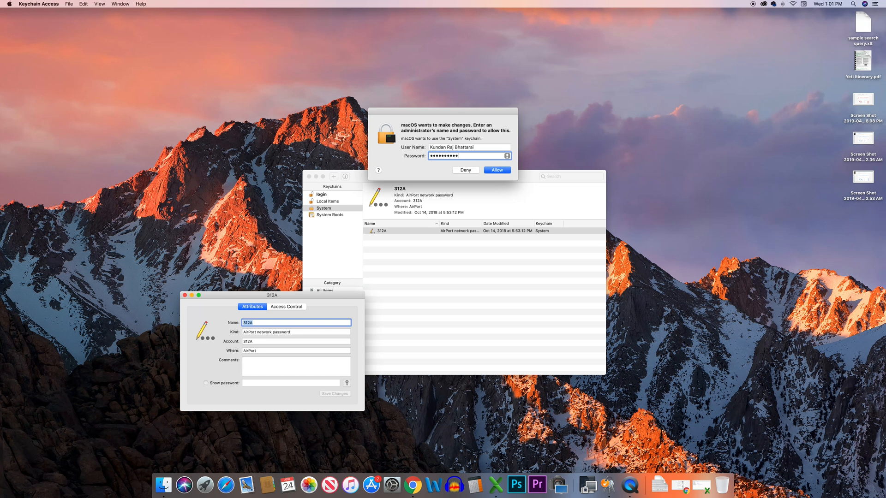
left_click(495, 170)
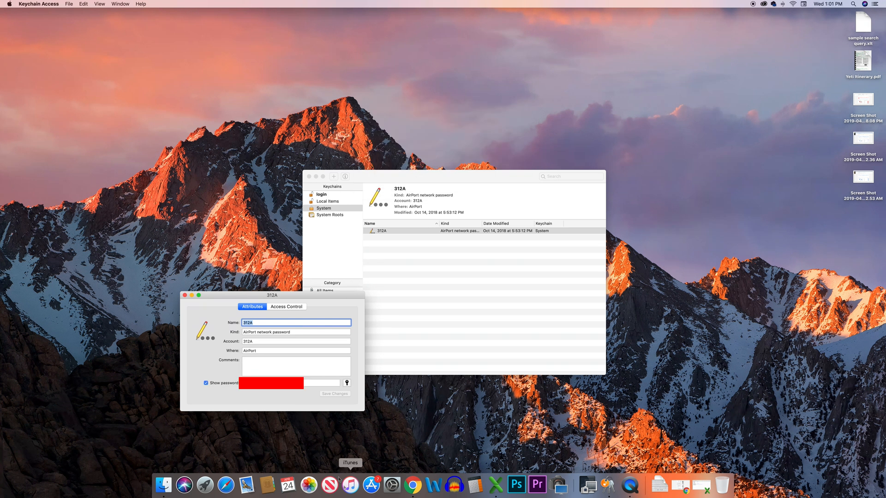